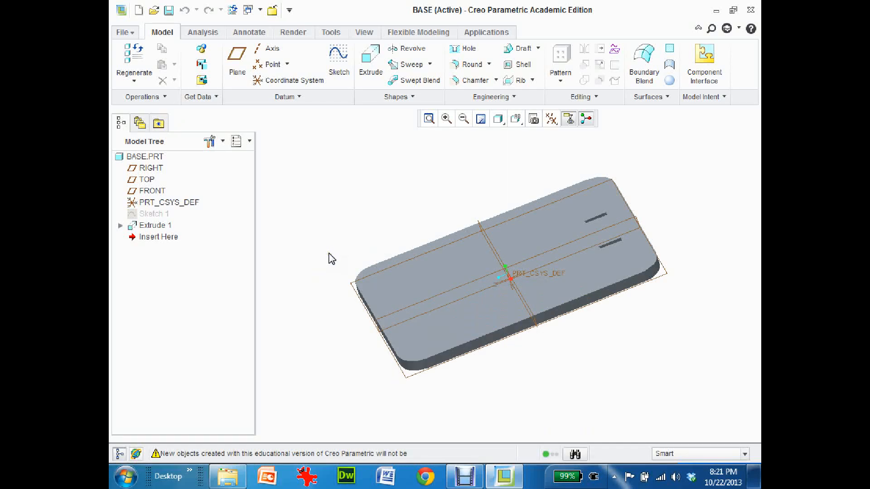
{"action": "mouse_move", "coordinate": [322, 260]}
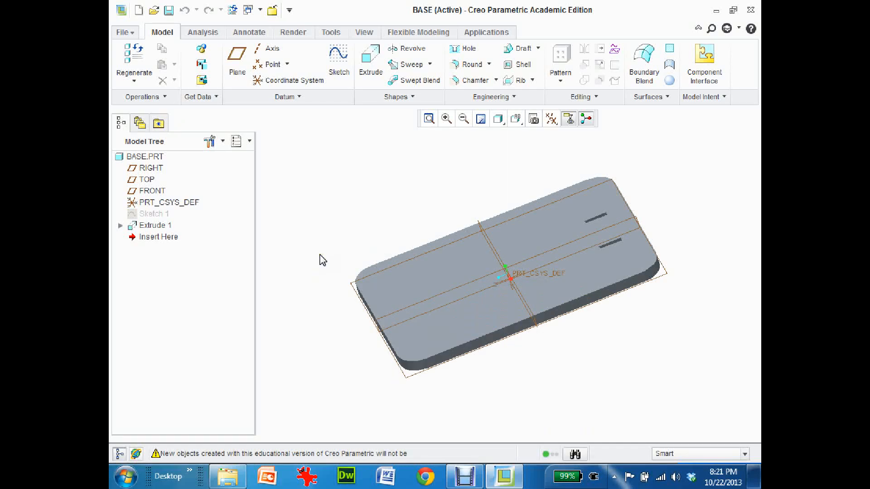
{"action": "mouse_move", "coordinate": [328, 257]}
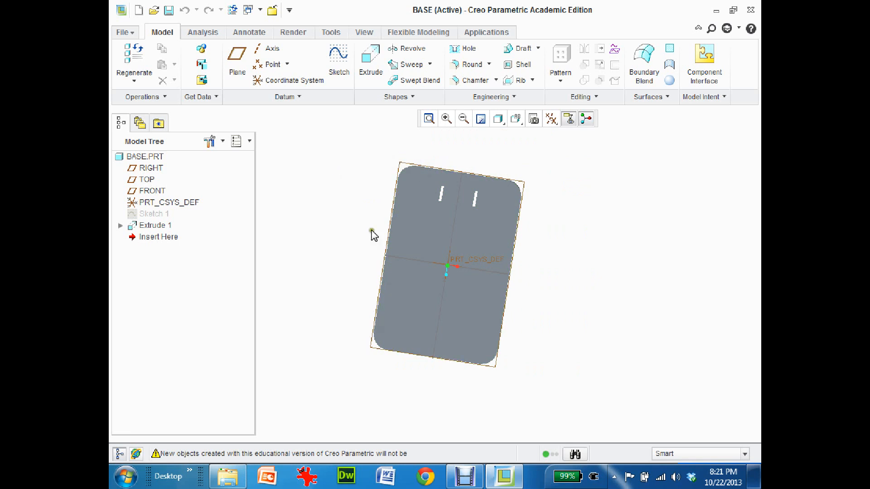
{"action": "mouse_move", "coordinate": [501, 361]}
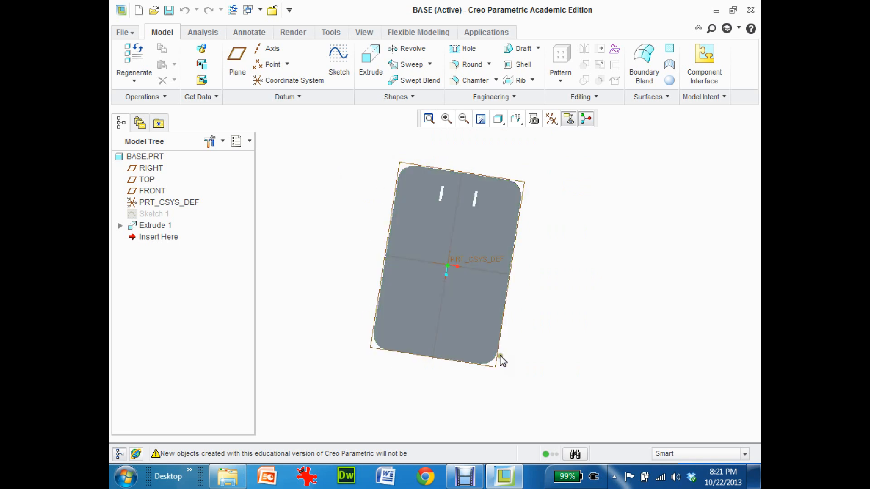
{"action": "mouse_move", "coordinate": [332, 168]}
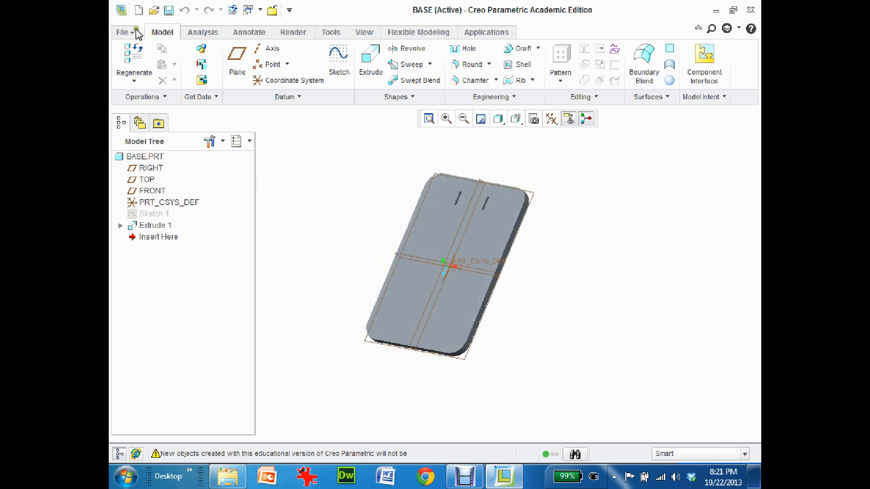
Step: Create a new solid part named enclosure
{"action": "left_click", "coordinate": [138, 10]}
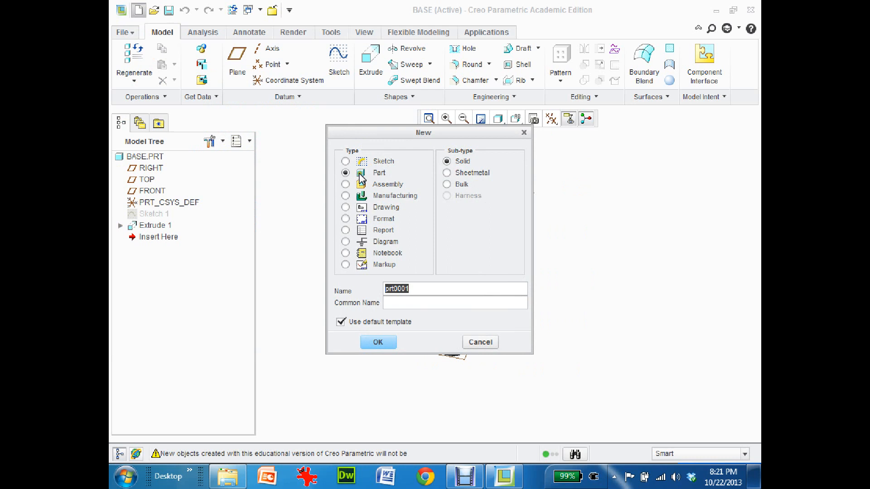
{"action": "type", "text": "enc"}
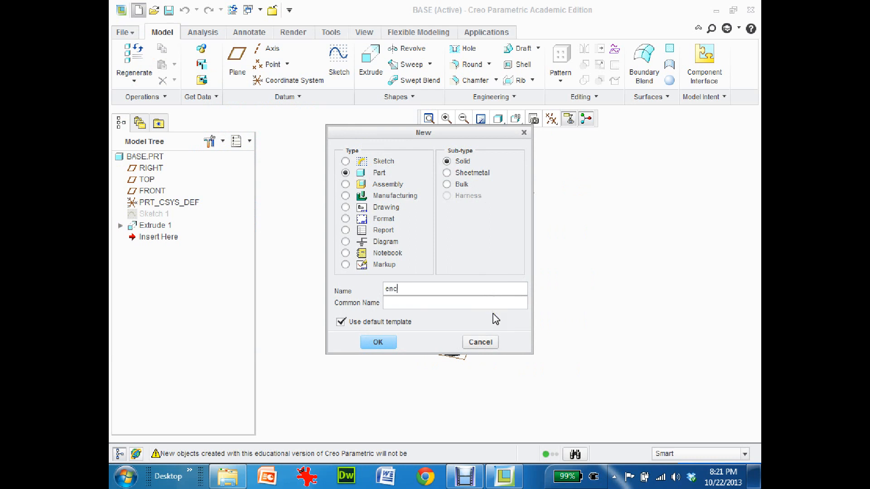
{"action": "type", "text": "losure"}
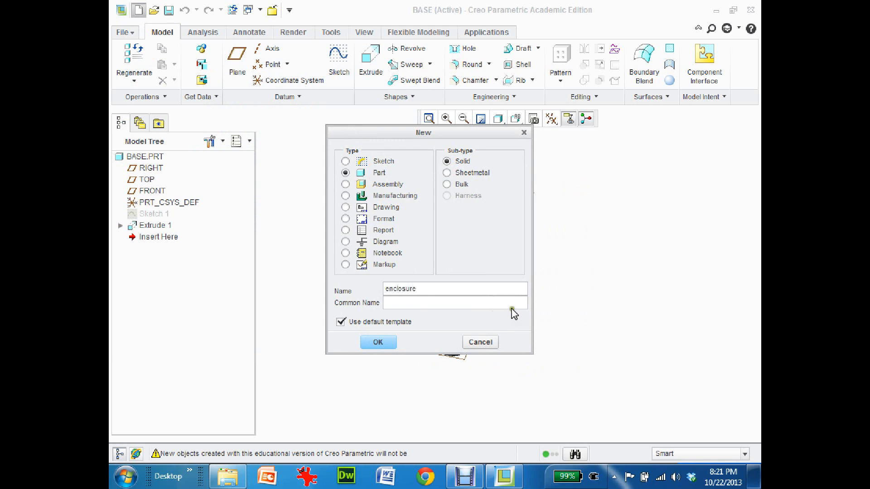
{"action": "left_click", "coordinate": [378, 341]}
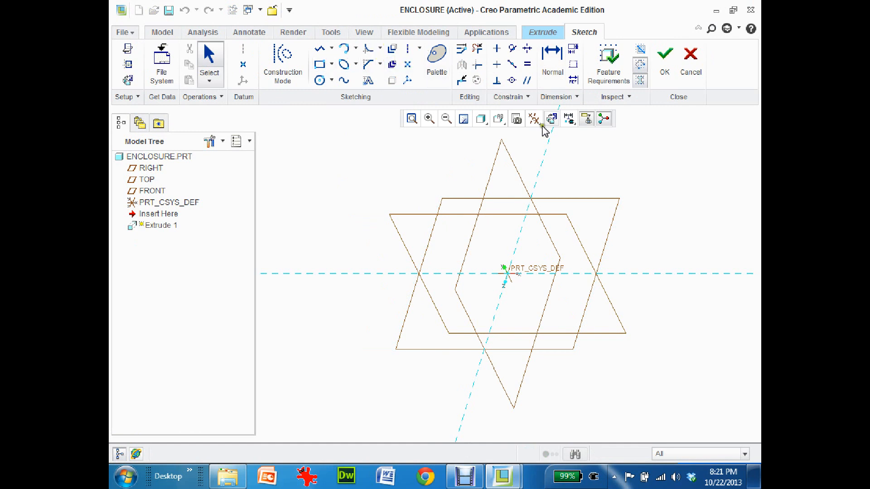
Step: Sketch a center rectangle at the origin as the box footprint and edit its width
{"action": "left_click", "coordinate": [550, 118]}
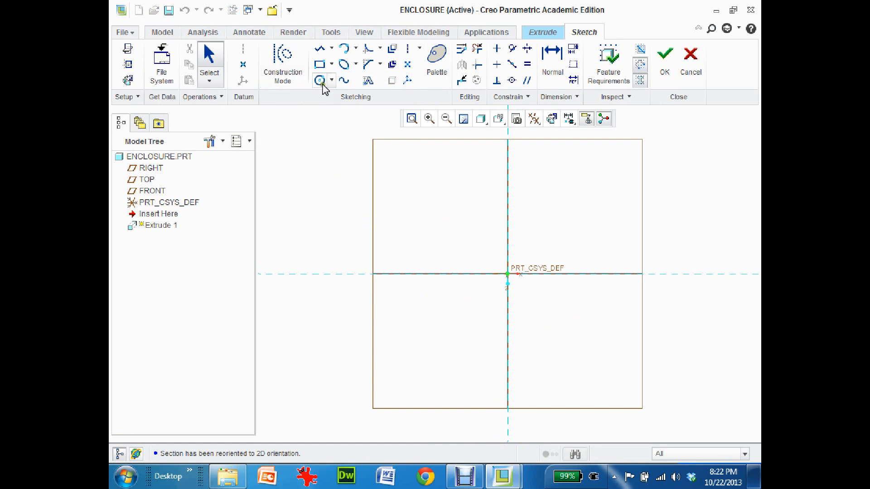
{"action": "left_click", "coordinate": [331, 63]}
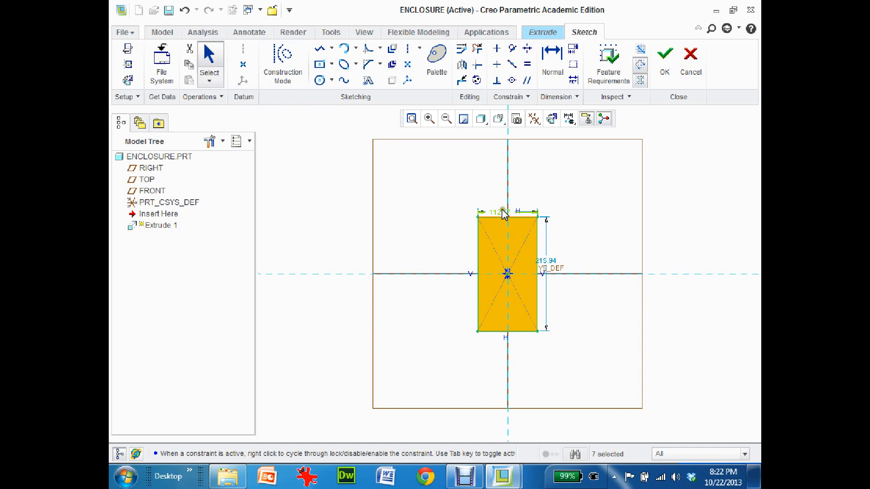
{"action": "double_click", "coordinate": [500, 212]}
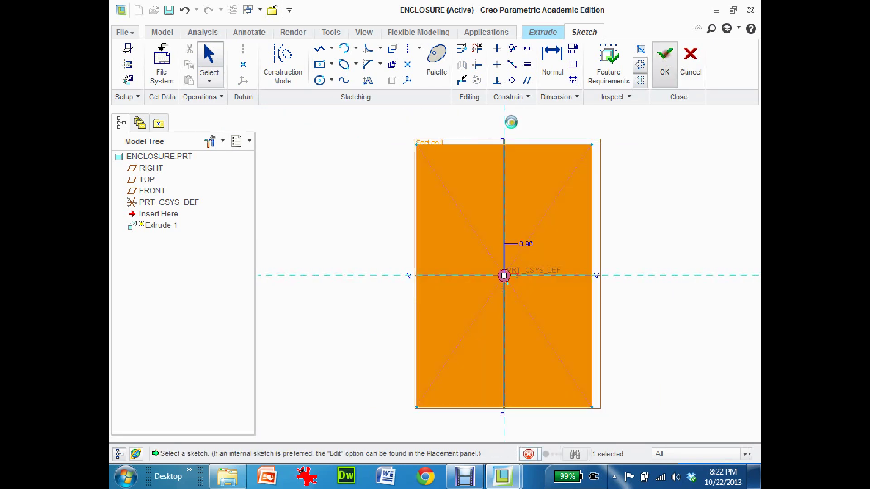
Step: Finish the sketch and extrude the rectangle 1.25 deep into a solid block
{"action": "left_click", "coordinate": [663, 58]}
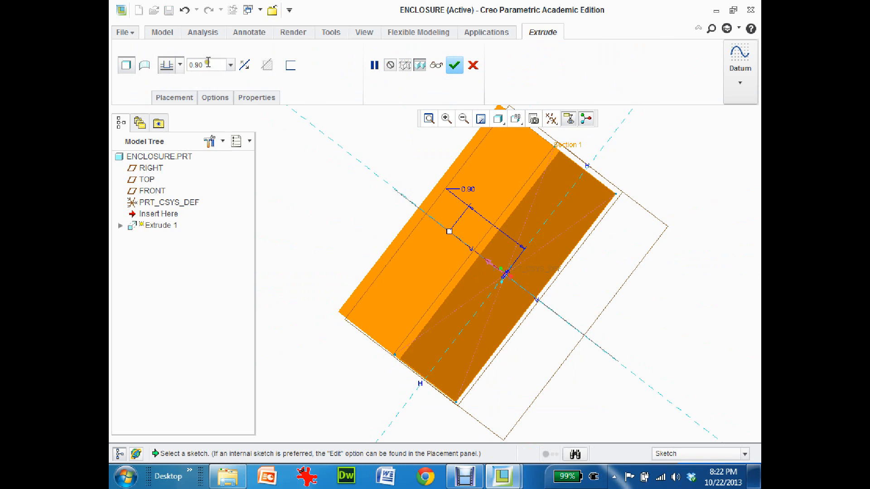
{"action": "mouse_move", "coordinate": [222, 117]}
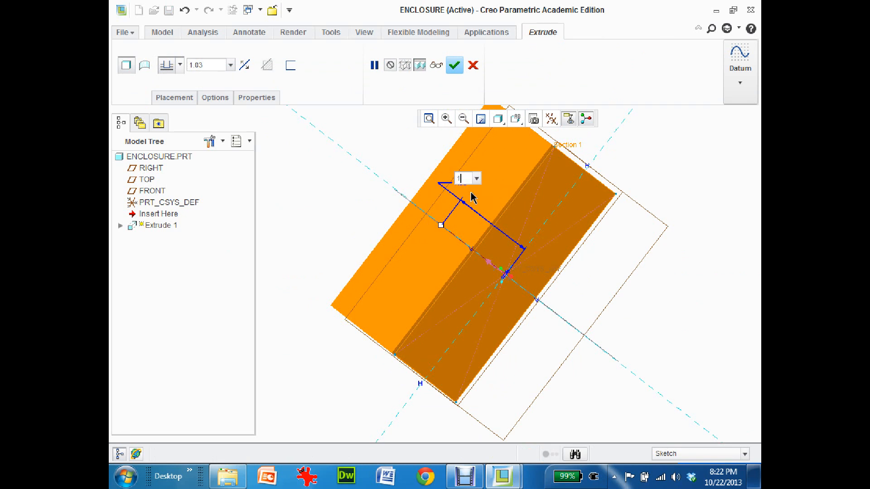
{"action": "type", "text": "1.25"}
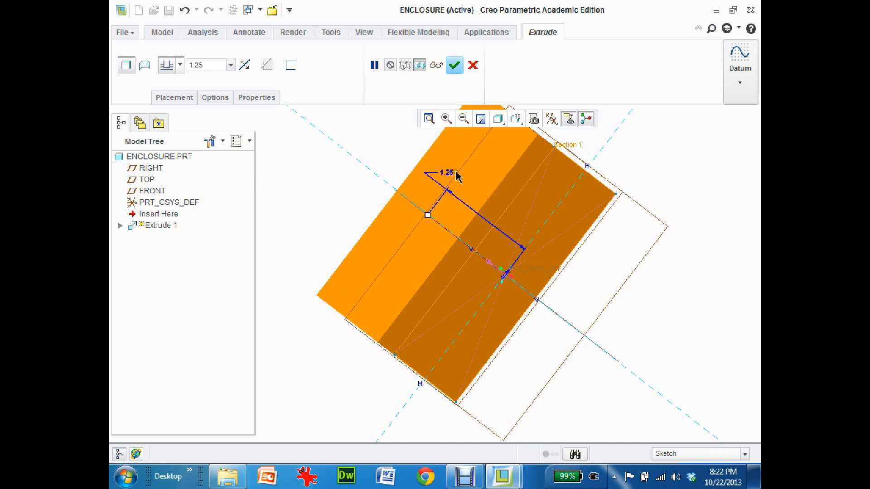
{"action": "mouse_move", "coordinate": [454, 65]}
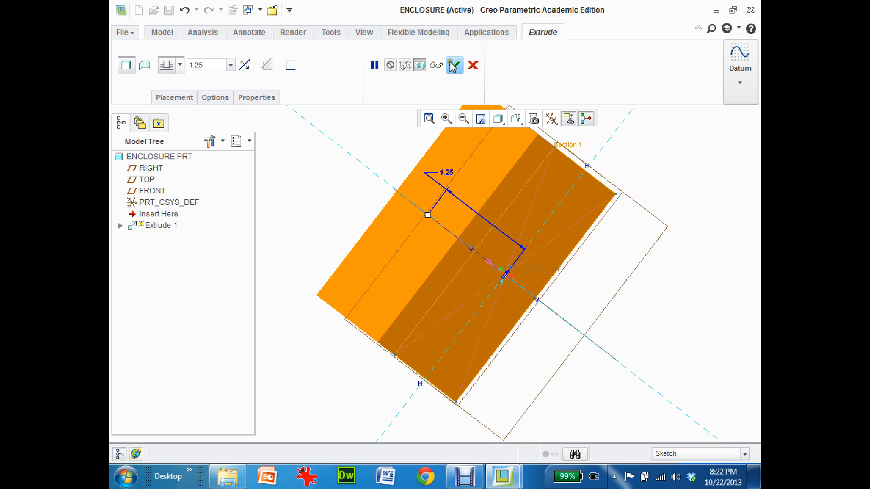
{"action": "left_click", "coordinate": [454, 66]}
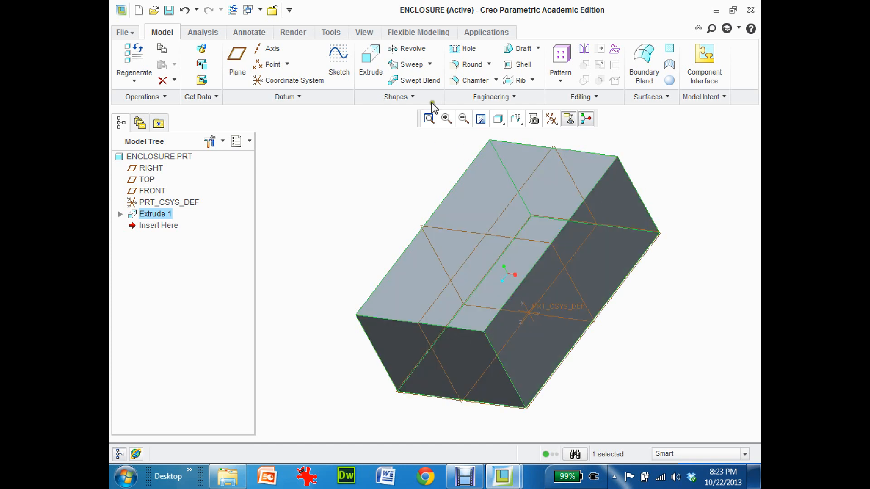
{"action": "mouse_move", "coordinate": [470, 64]}
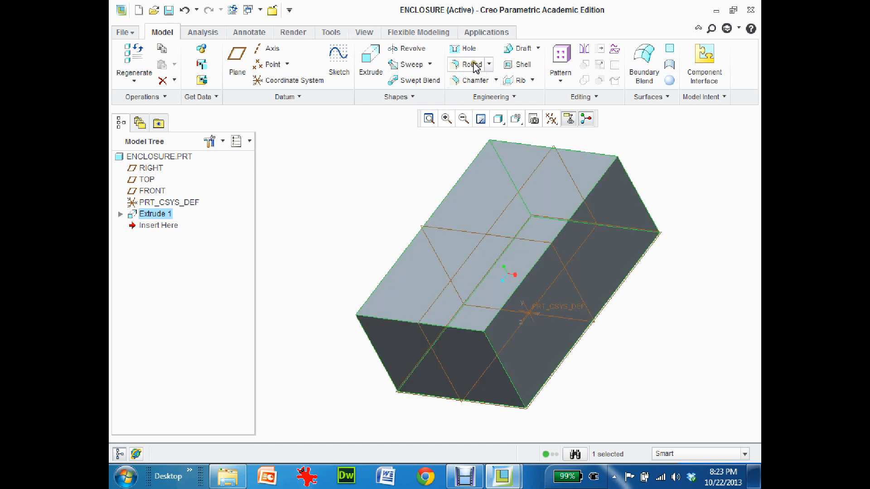
Step: Round the block's top and vertical edges with radius 0.25
{"action": "left_click", "coordinate": [468, 65]}
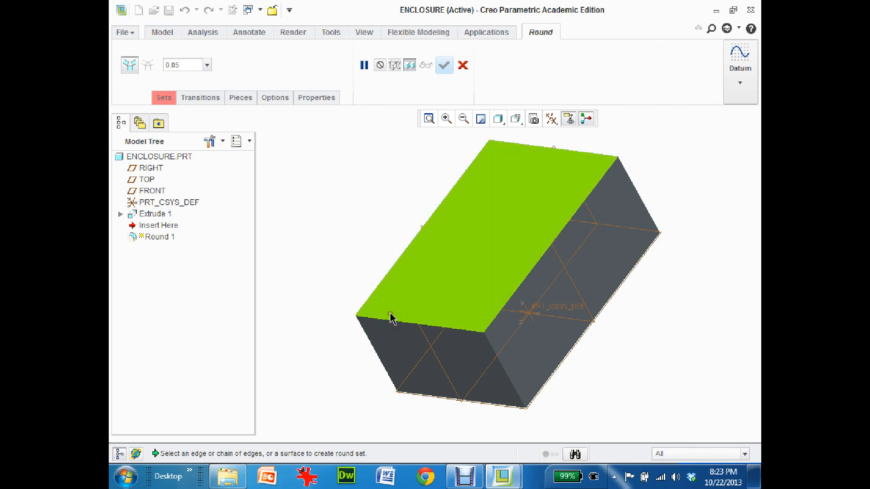
{"action": "left_click", "coordinate": [386, 322]}
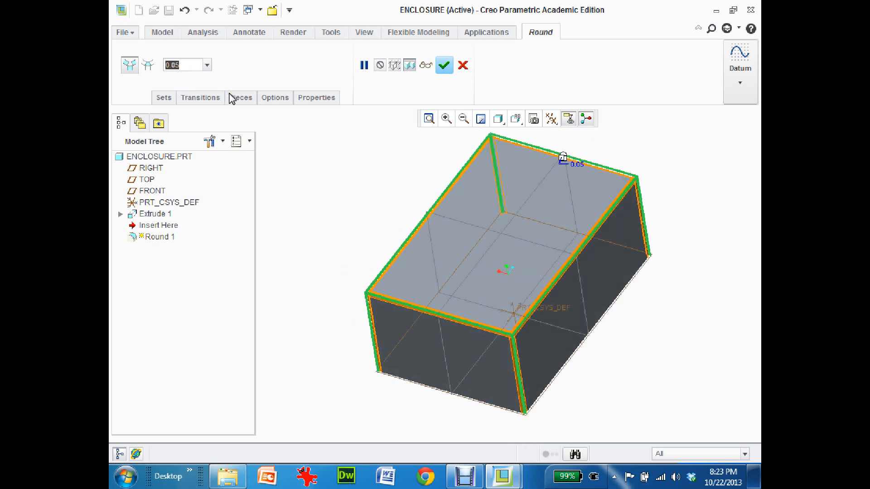
{"action": "type", "text": "0.25"}
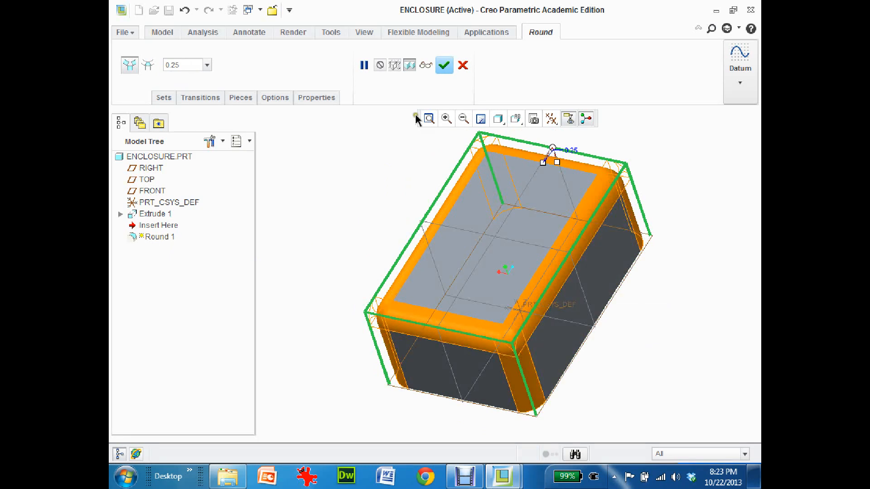
{"action": "mouse_move", "coordinate": [444, 65]}
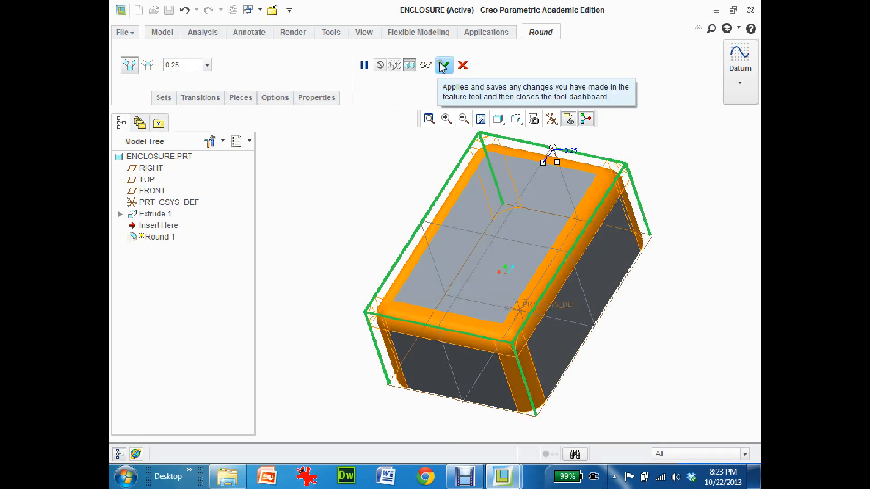
{"action": "left_click", "coordinate": [443, 65]}
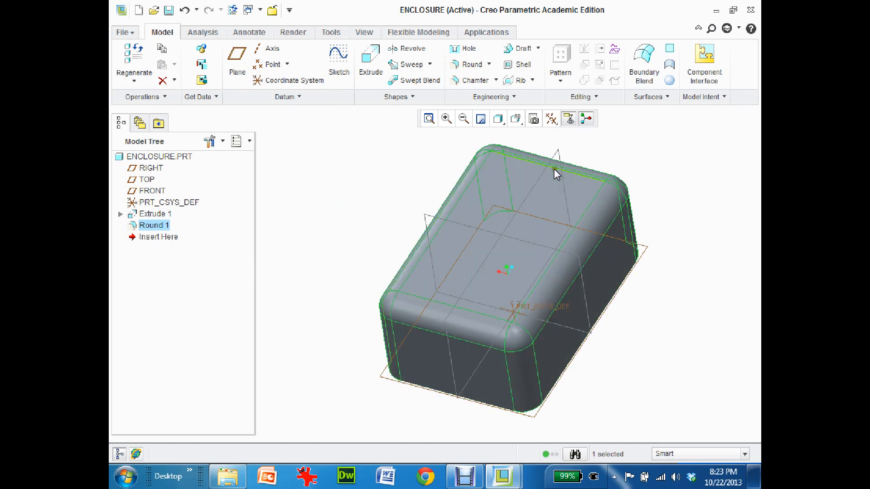
{"action": "mouse_move", "coordinate": [397, 228]}
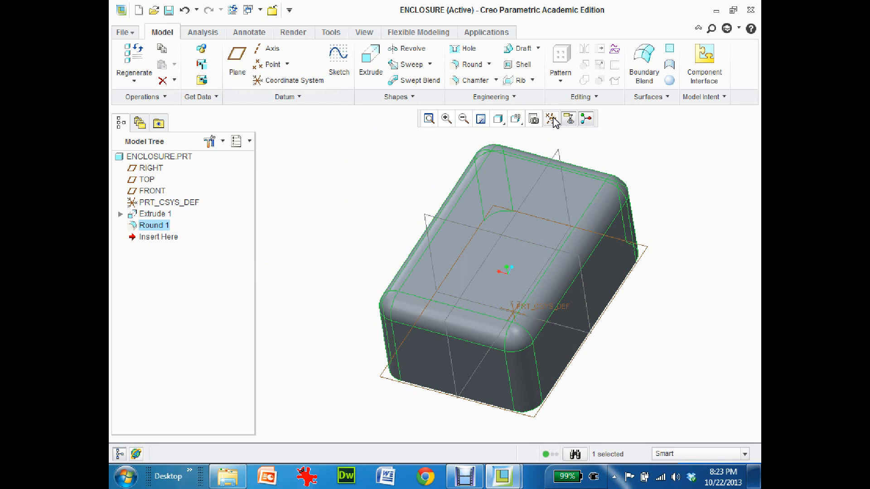
{"action": "mouse_move", "coordinate": [550, 119]}
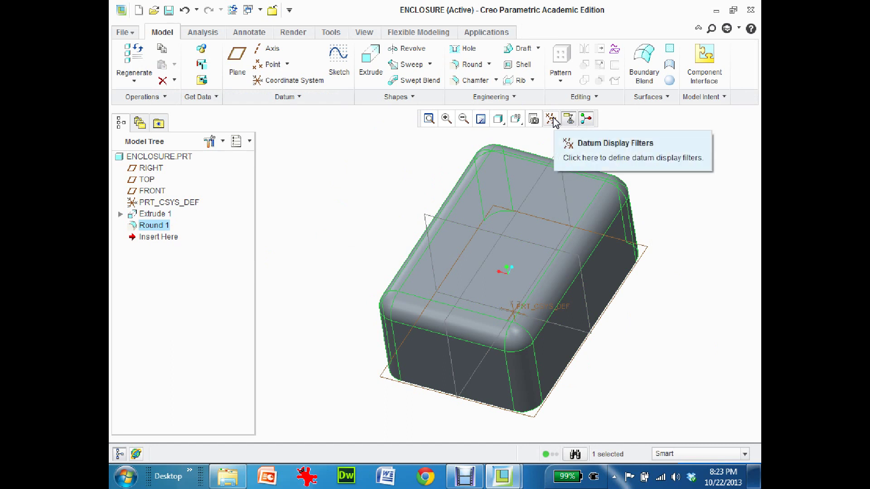
Step: Hide the datum planes and show the block as Shading With Edges
{"action": "left_click", "coordinate": [550, 117]}
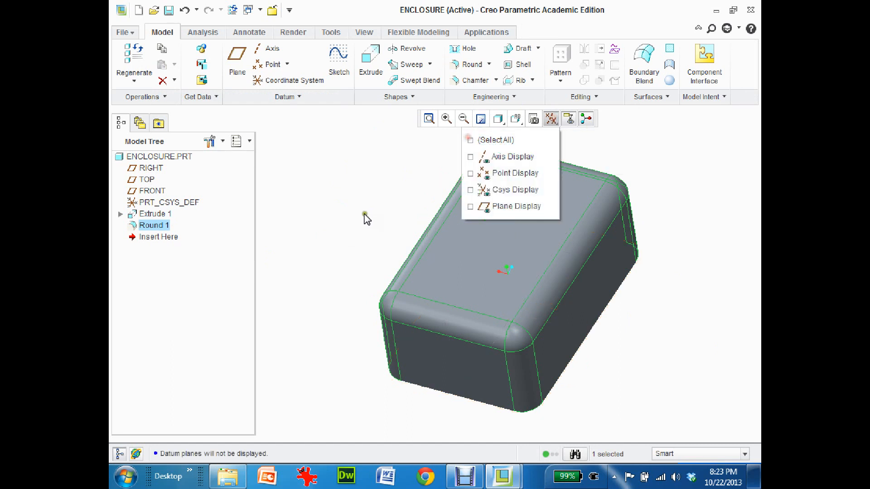
{"action": "left_click", "coordinate": [327, 230]}
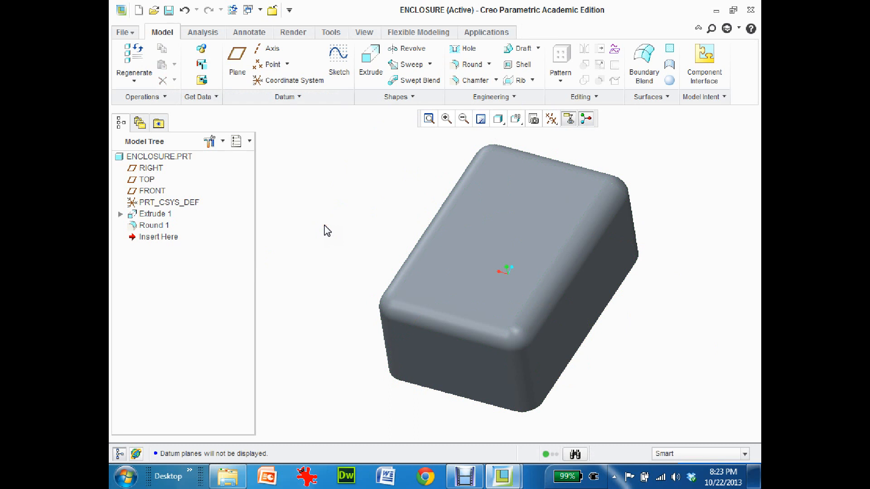
{"action": "mouse_move", "coordinate": [499, 118]}
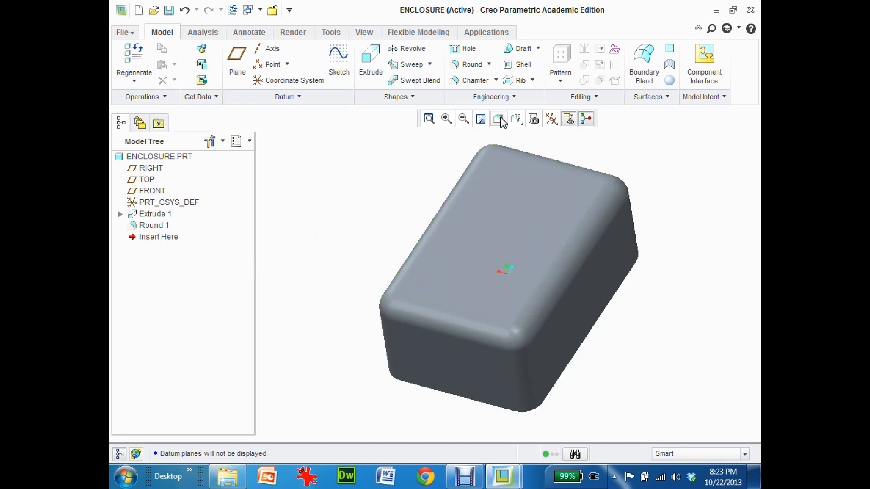
{"action": "left_click", "coordinate": [498, 118]}
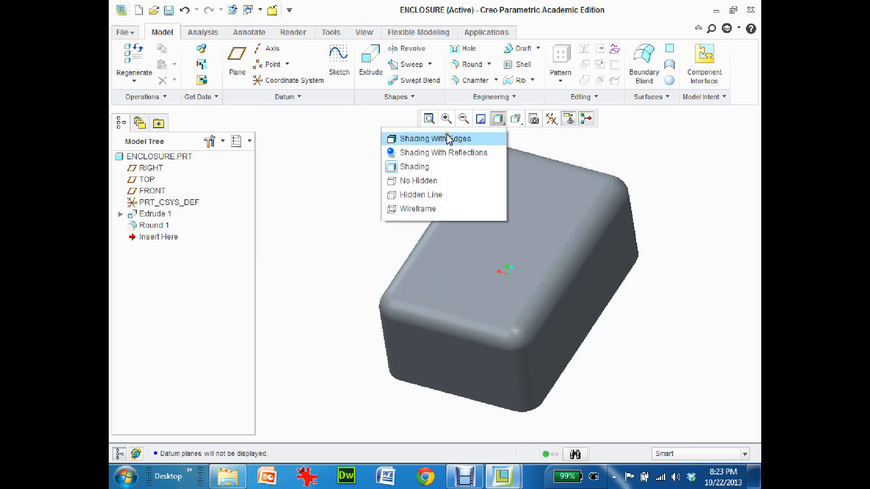
{"action": "left_click", "coordinate": [434, 138]}
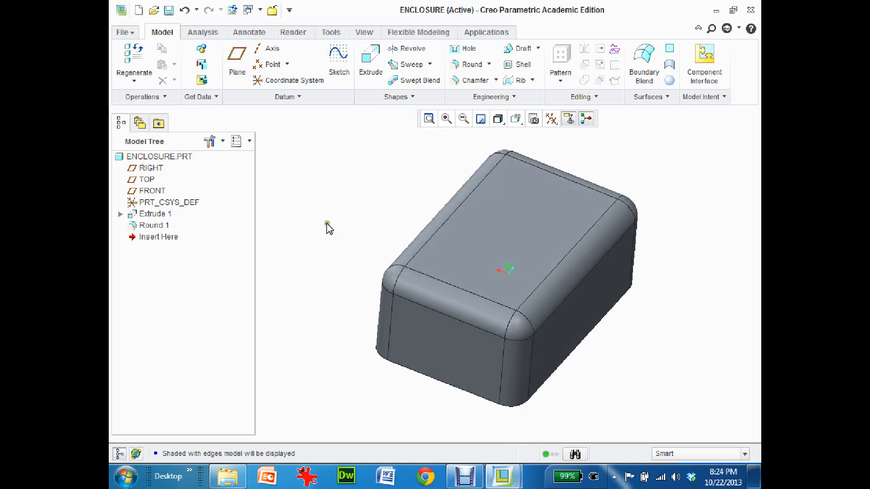
{"action": "mouse_move", "coordinate": [313, 263]}
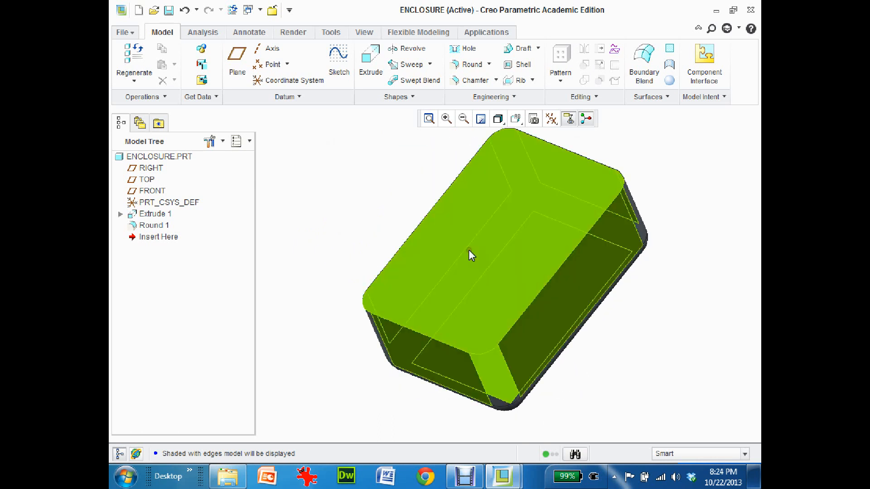
Step: Shell the block from its top face with 0.125 wall thickness
{"action": "left_click", "coordinate": [293, 211]}
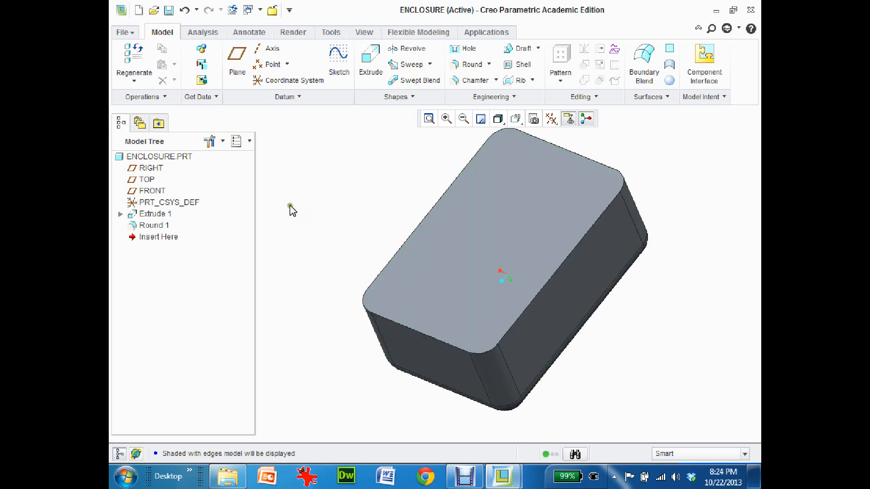
{"action": "left_click", "coordinate": [468, 233]}
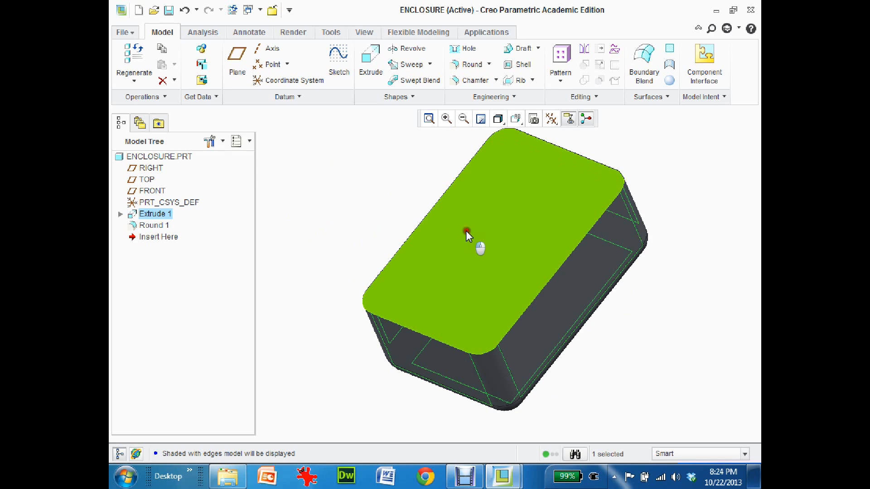
{"action": "left_click", "coordinate": [279, 216]}
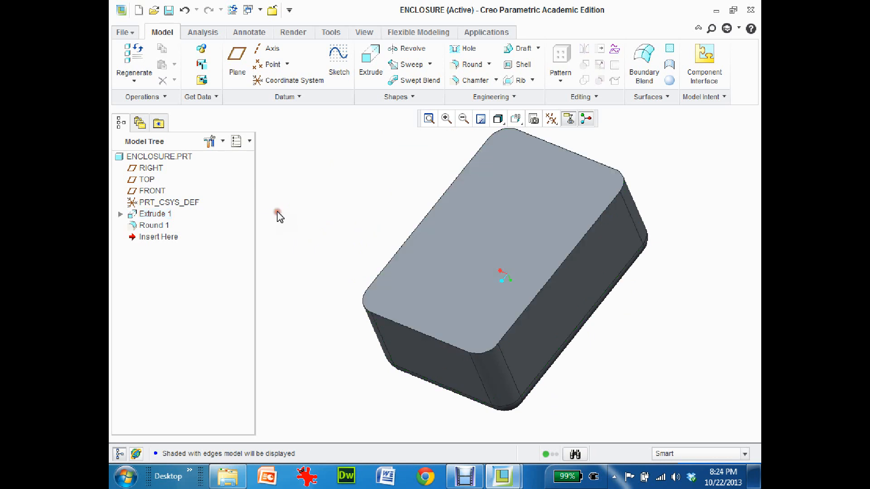
{"action": "left_click", "coordinate": [157, 214]}
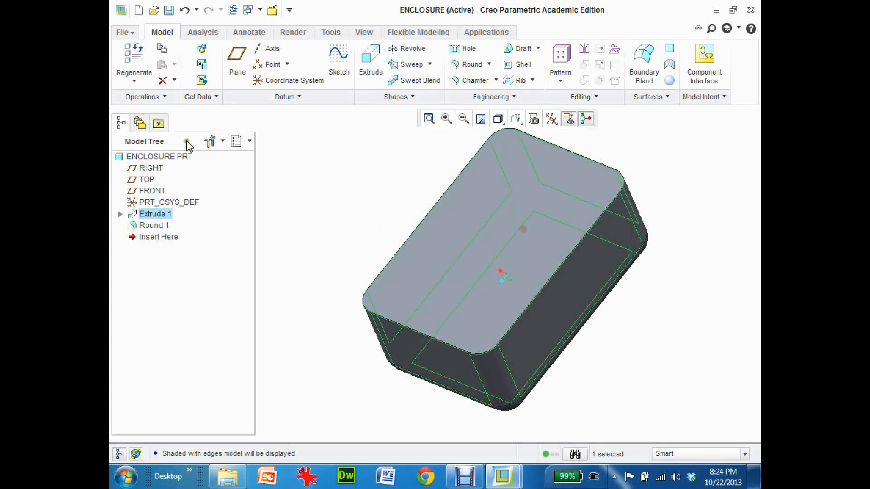
{"action": "mouse_move", "coordinate": [463, 206]}
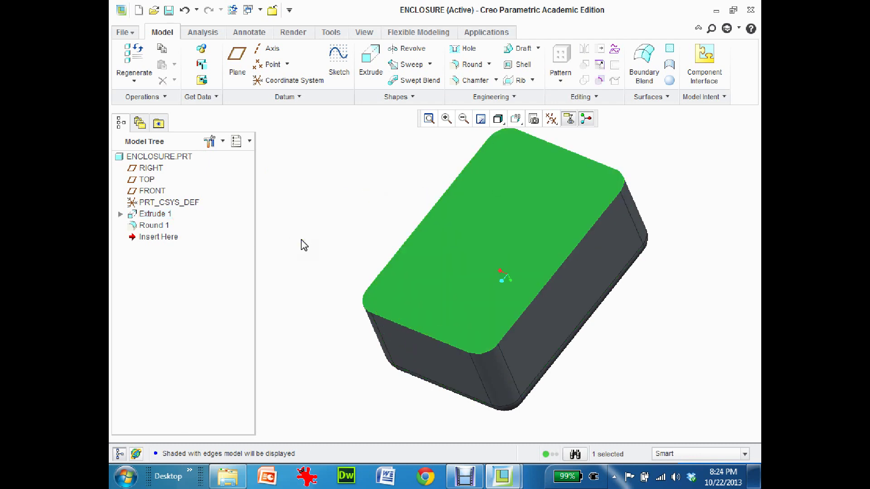
{"action": "mouse_move", "coordinate": [596, 261]}
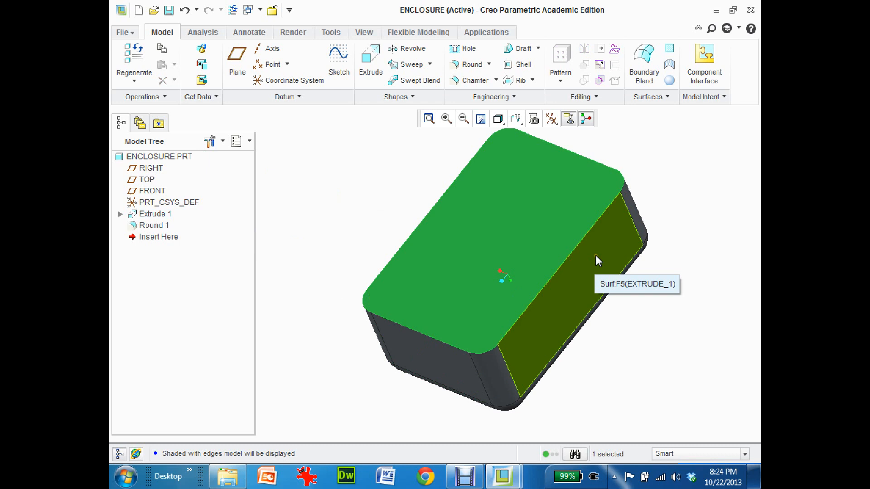
{"action": "mouse_move", "coordinate": [517, 64]}
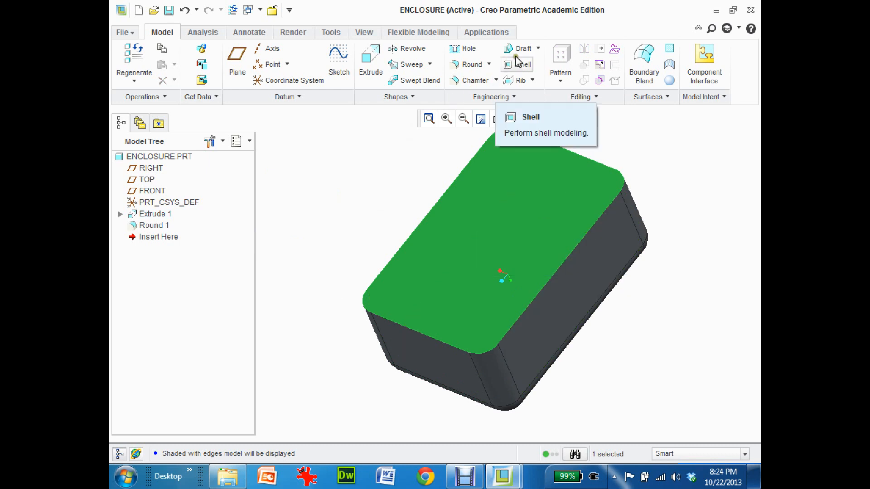
{"action": "mouse_move", "coordinate": [520, 65]}
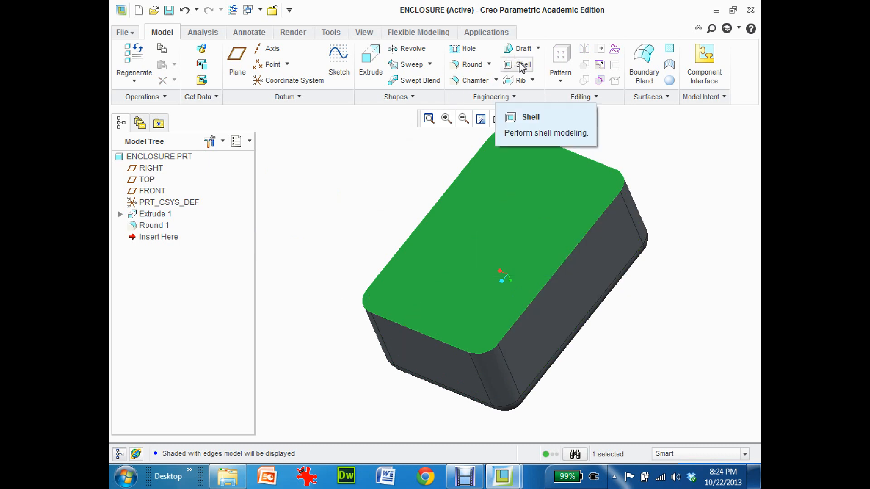
{"action": "left_click", "coordinate": [520, 64]}
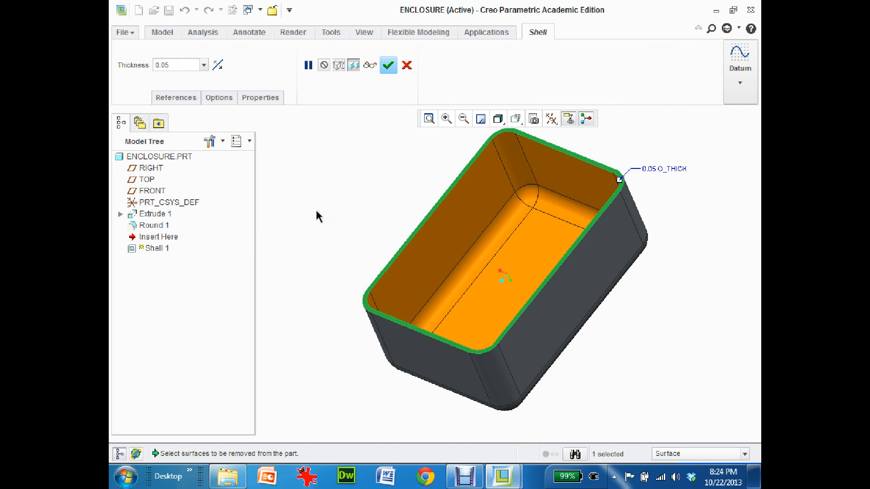
{"action": "mouse_move", "coordinate": [648, 173]}
{"action": "type", "text": "0.125"}
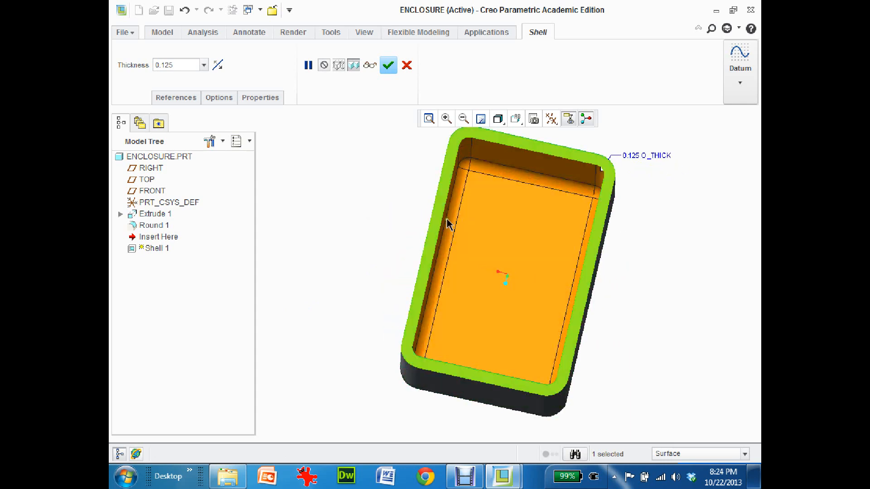
{"action": "mouse_move", "coordinate": [443, 210]}
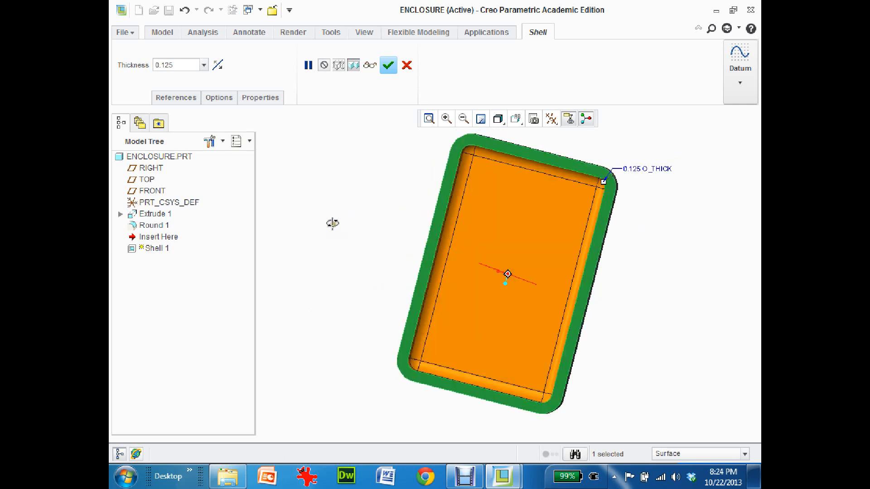
{"action": "left_click", "coordinate": [388, 65]}
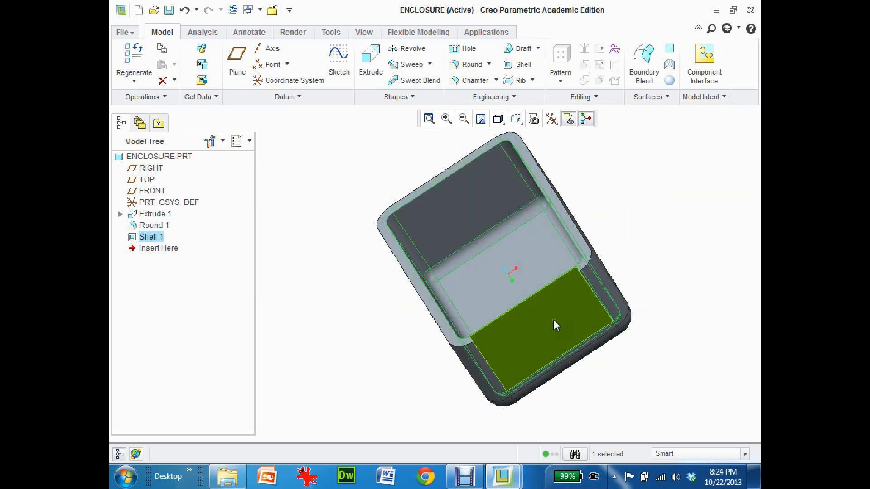
Step: Orient the view to the LEFT saved orientation facing the side wall
{"action": "left_click", "coordinate": [340, 171]}
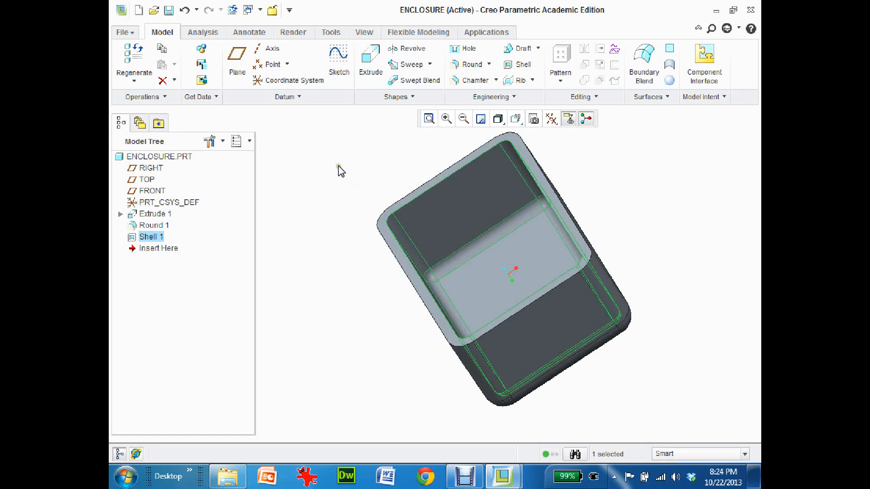
{"action": "mouse_move", "coordinate": [339, 111]}
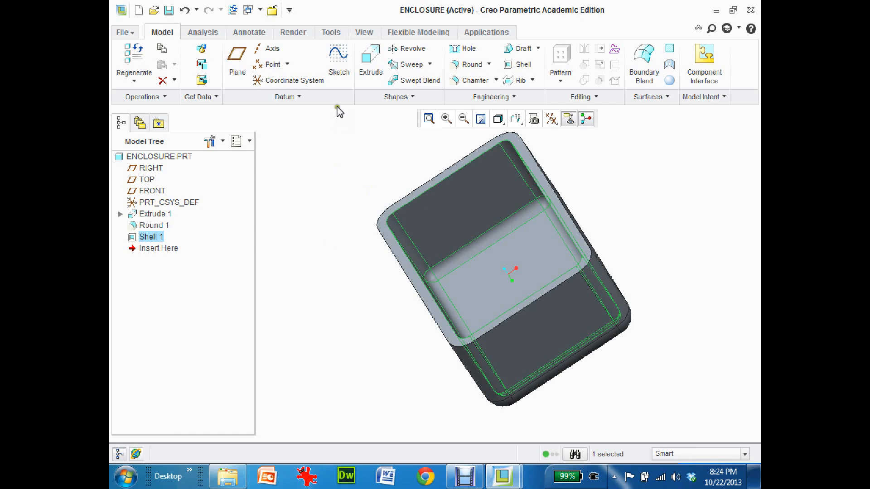
{"action": "mouse_move", "coordinate": [365, 196]}
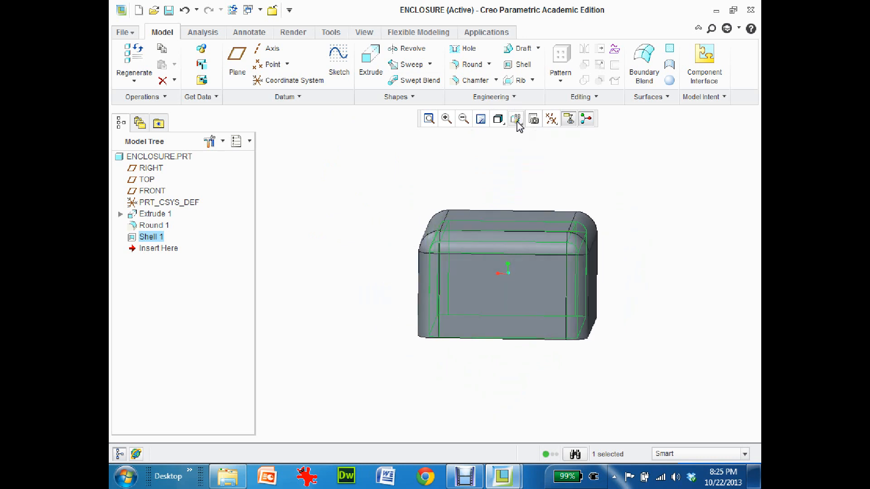
{"action": "left_click", "coordinate": [515, 119]}
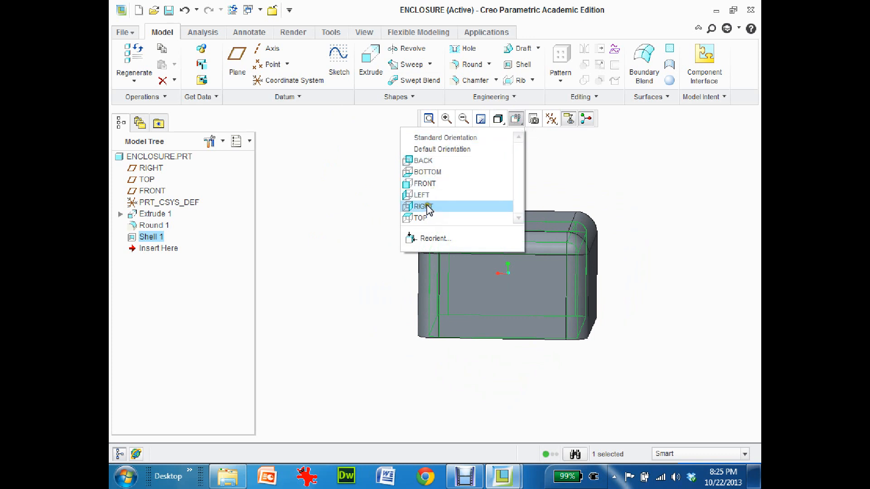
{"action": "left_click", "coordinate": [424, 206]}
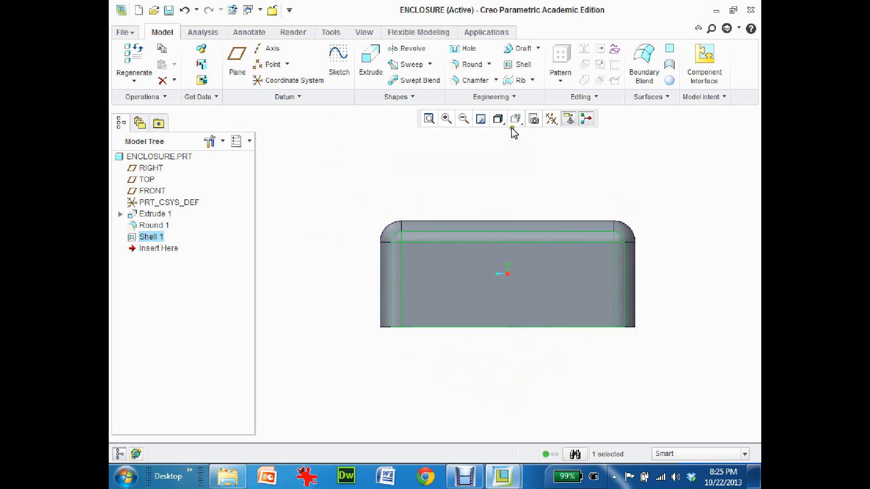
{"action": "left_click", "coordinate": [516, 118]}
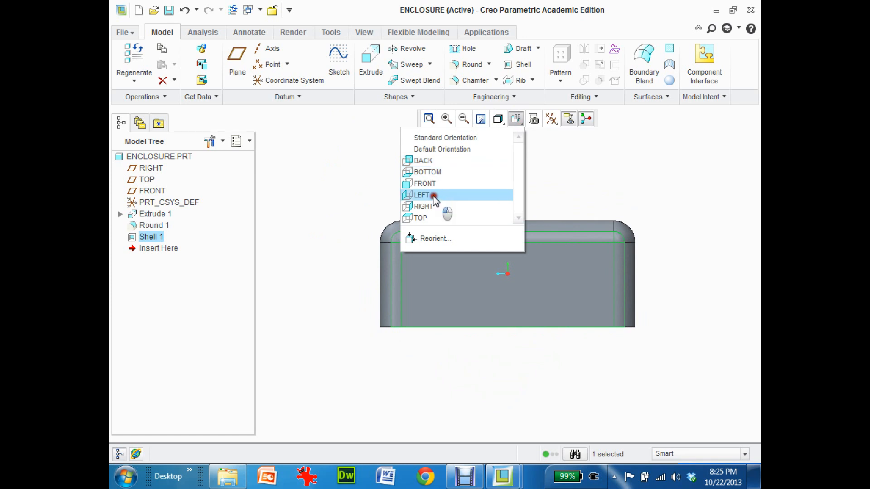
{"action": "mouse_move", "coordinate": [517, 121]}
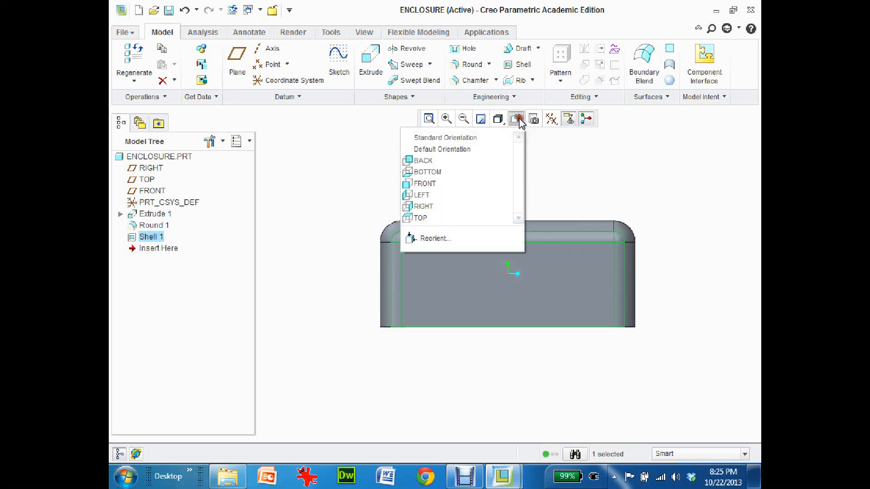
{"action": "mouse_move", "coordinate": [423, 195]}
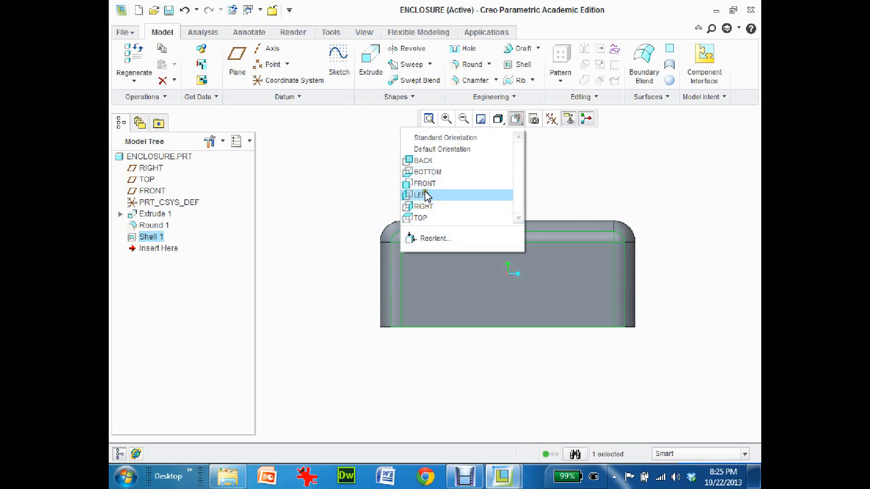
{"action": "left_click", "coordinate": [424, 194]}
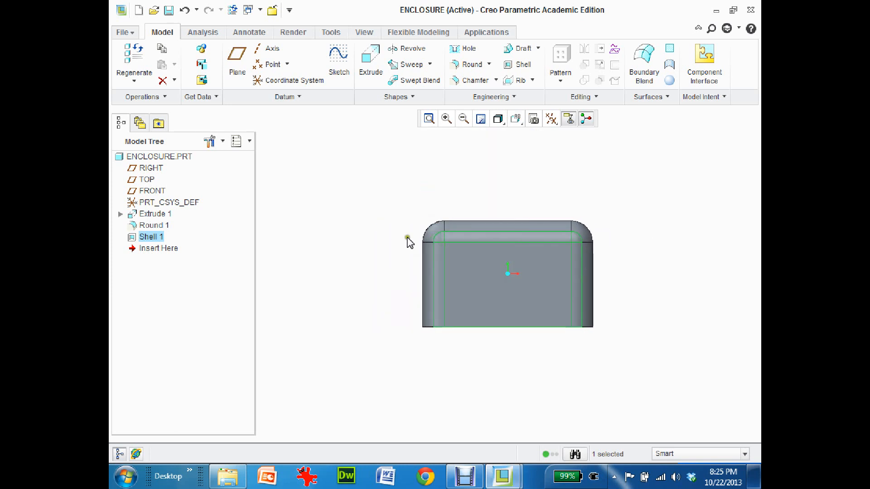
Step: Select the flat outer side face and start an extrusion on it
{"action": "left_click", "coordinate": [516, 284]}
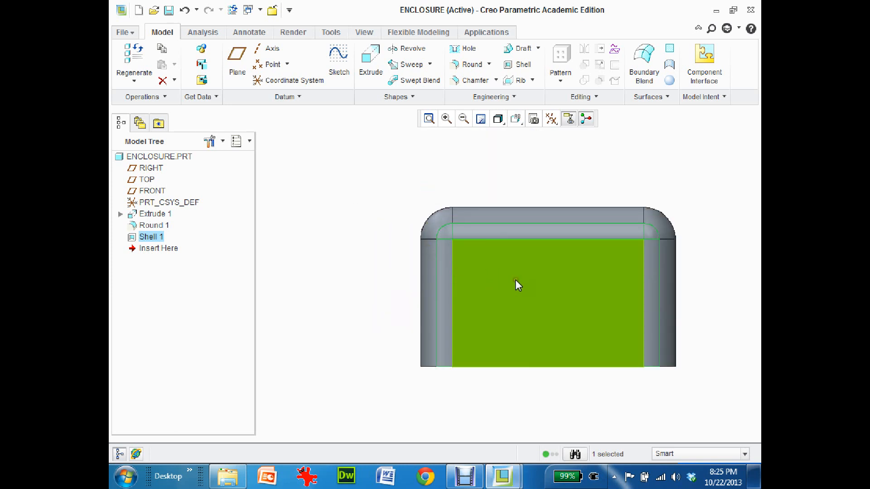
{"action": "left_click", "coordinate": [271, 291]}
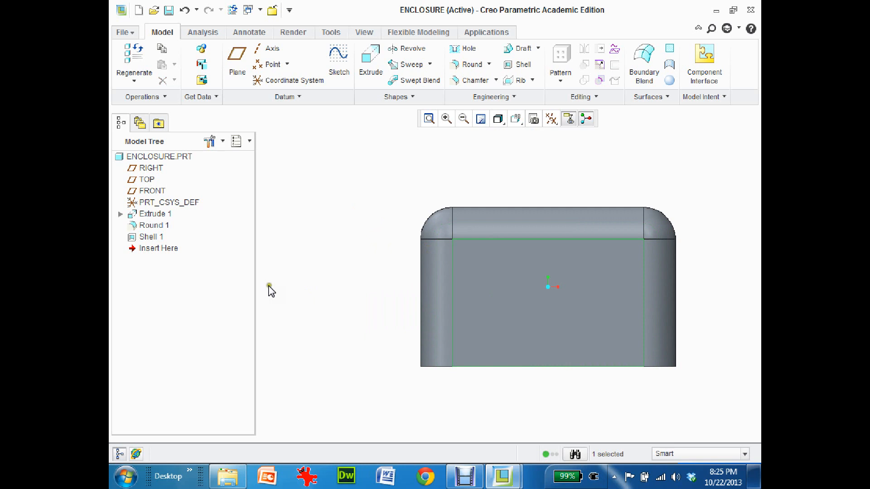
{"action": "left_click", "coordinate": [547, 303]}
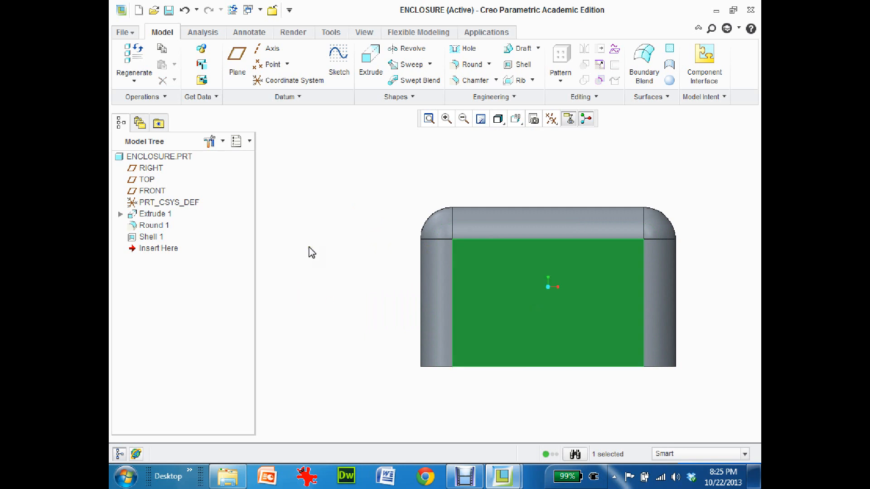
{"action": "mouse_move", "coordinate": [294, 208]}
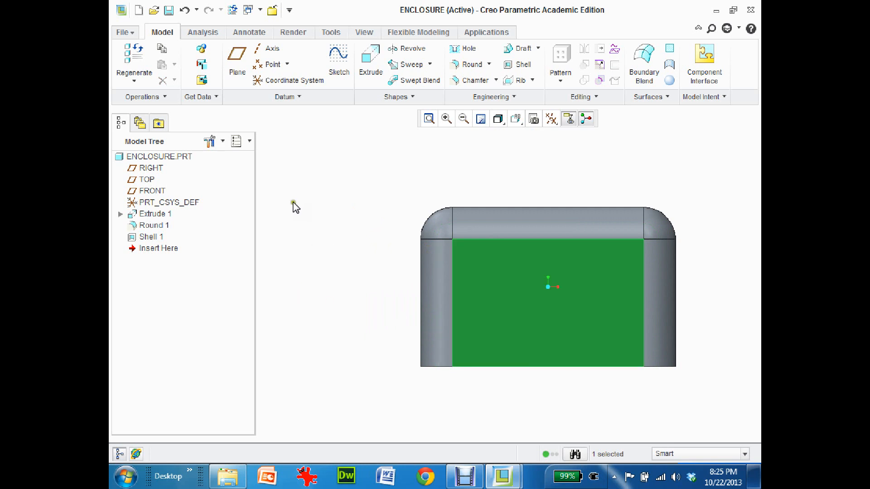
{"action": "left_click", "coordinate": [370, 63]}
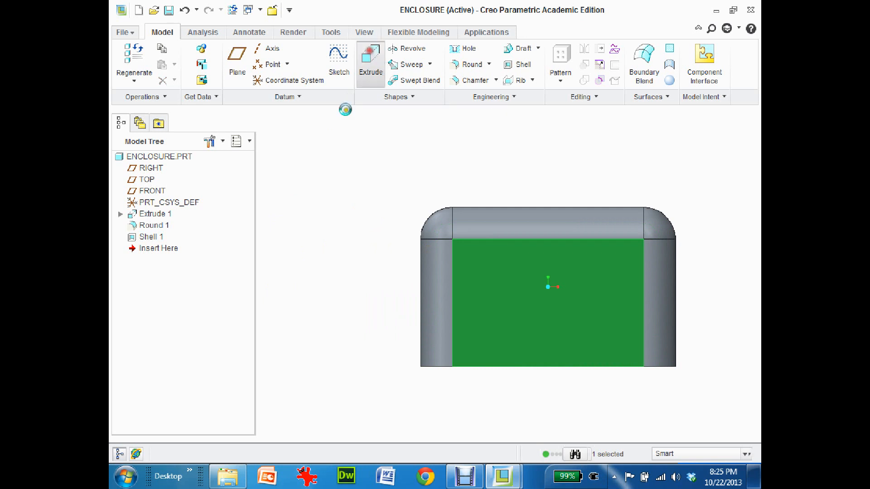
Step: Sketch a 0.50 by 0.25 rectangle 0.25 above the wall's bottom edge and finish the sketch
{"action": "left_click", "coordinate": [370, 63]}
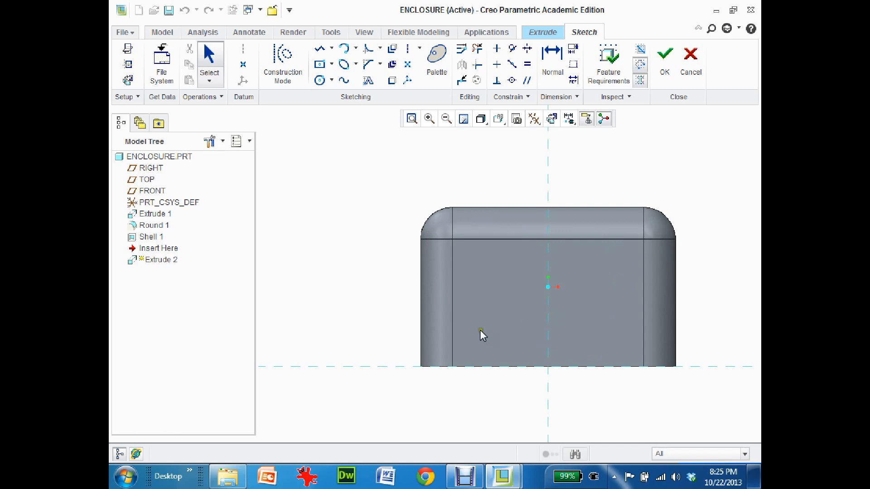
{"action": "mouse_move", "coordinate": [237, 5]}
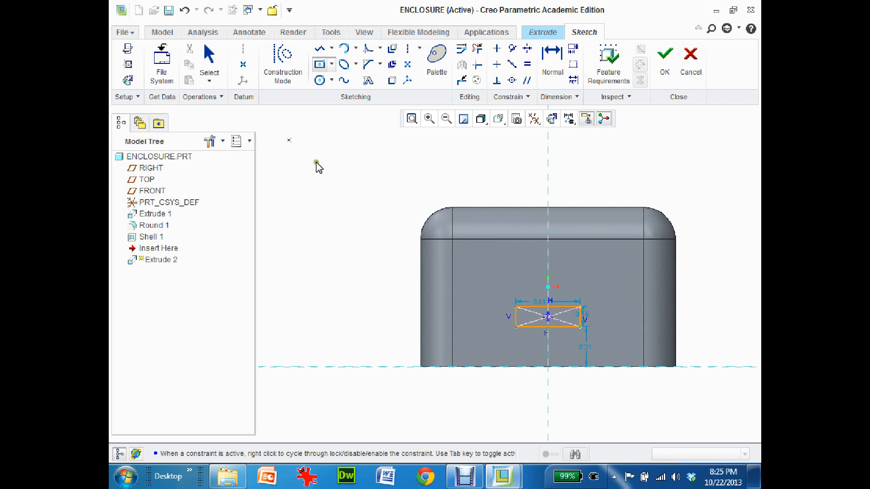
{"action": "left_click", "coordinate": [546, 317]}
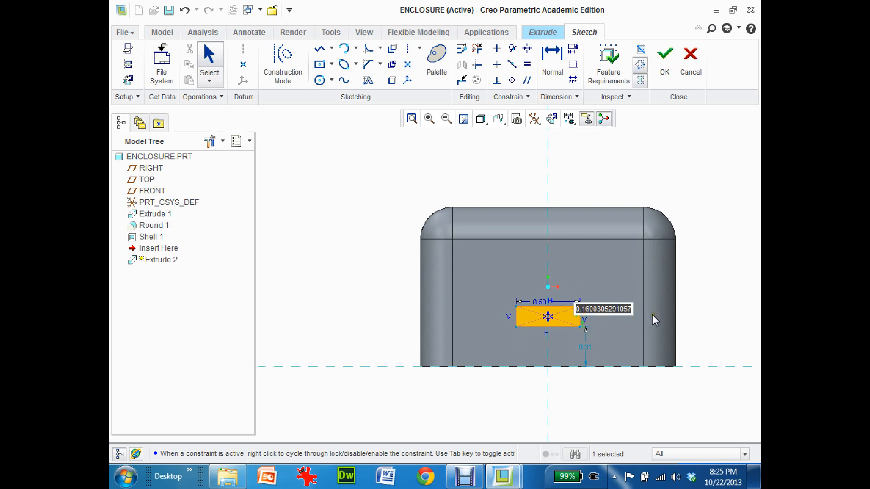
{"action": "type", "text": ".25"}
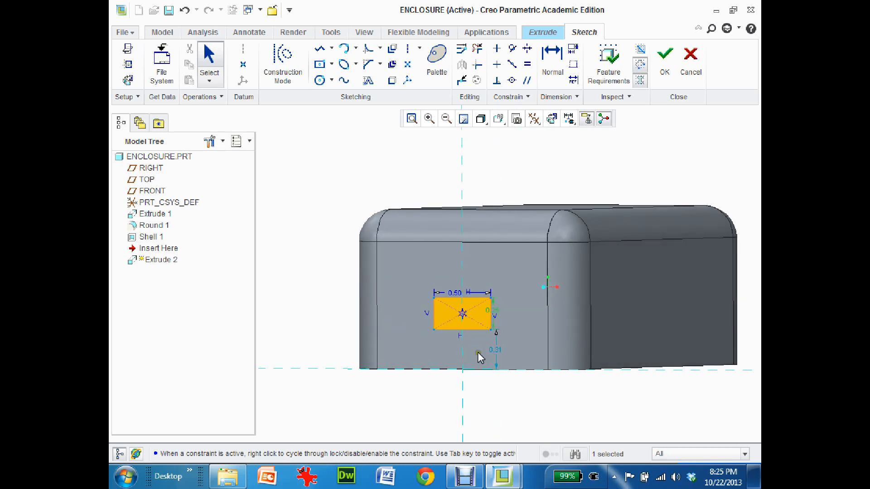
{"action": "mouse_move", "coordinate": [496, 352]}
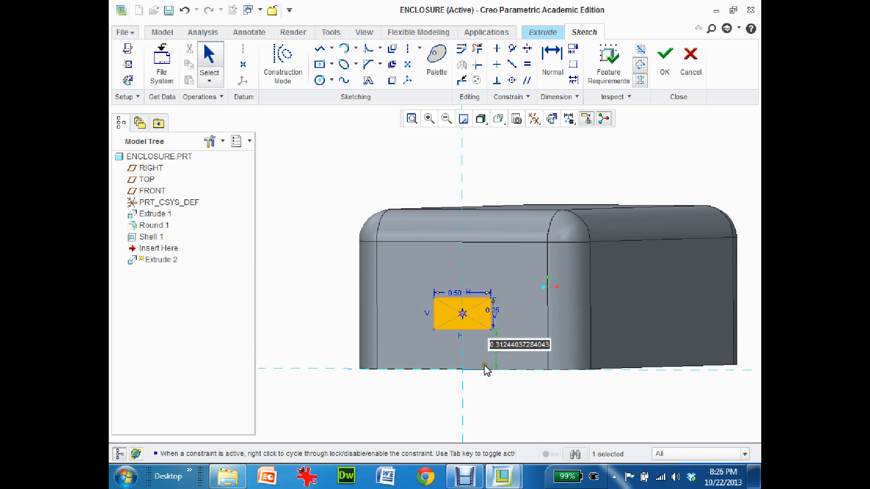
{"action": "mouse_move", "coordinate": [471, 374]}
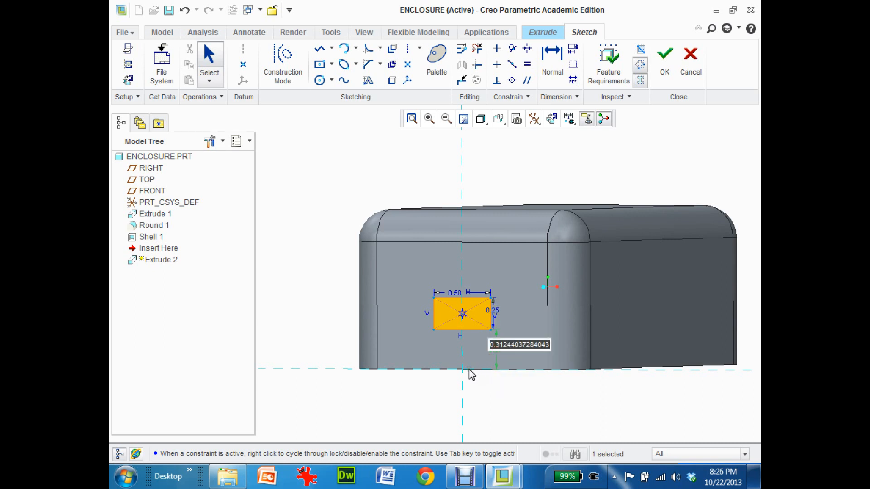
{"action": "mouse_move", "coordinate": [466, 311]}
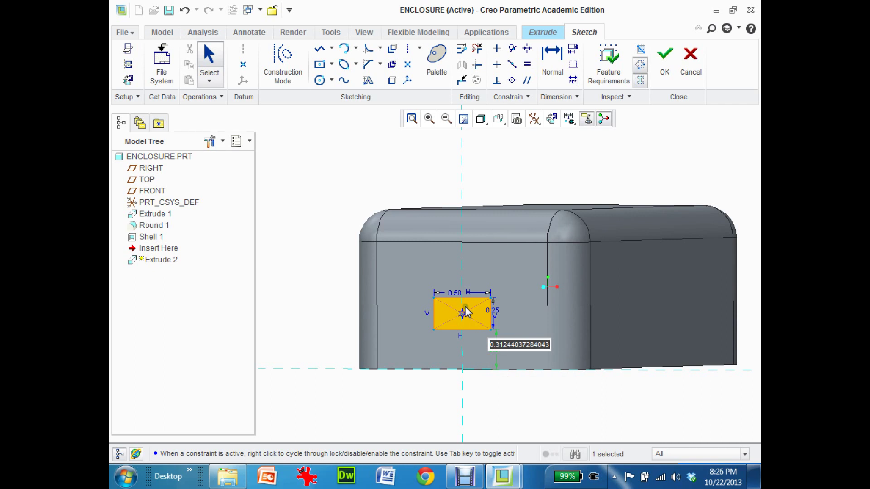
{"action": "mouse_move", "coordinate": [564, 350]}
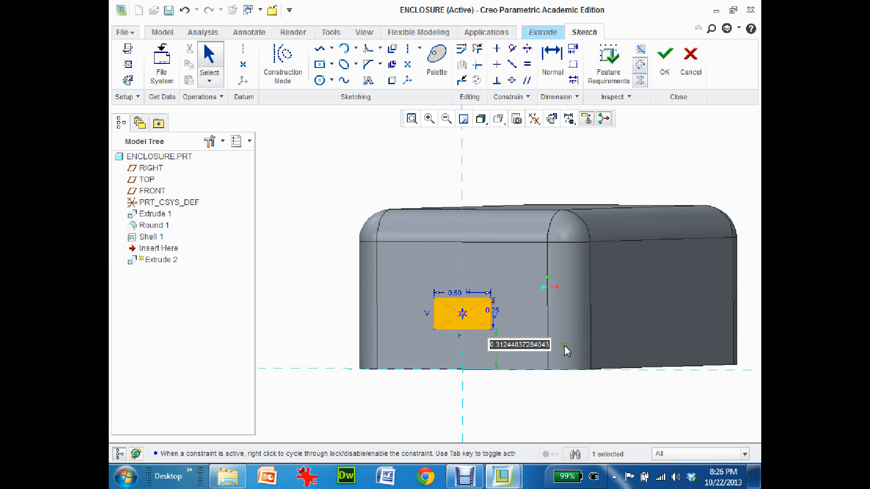
{"action": "double_click", "coordinate": [519, 345]}
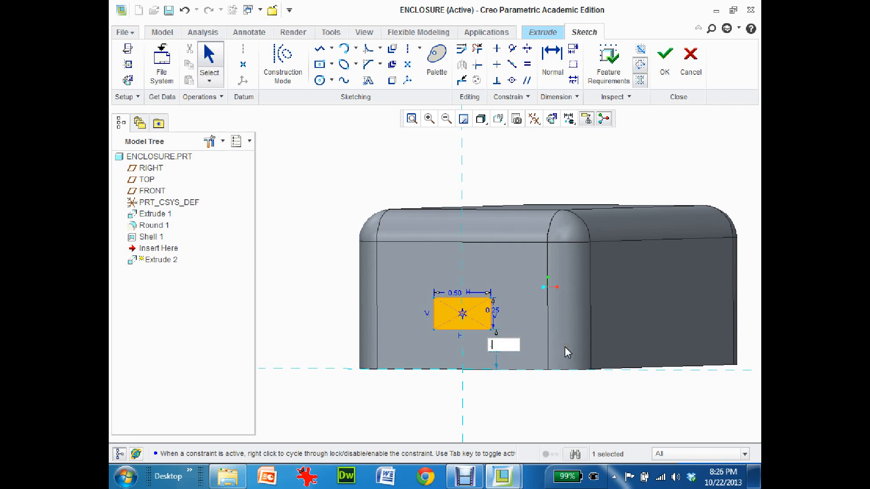
{"action": "type", "text": ".25"}
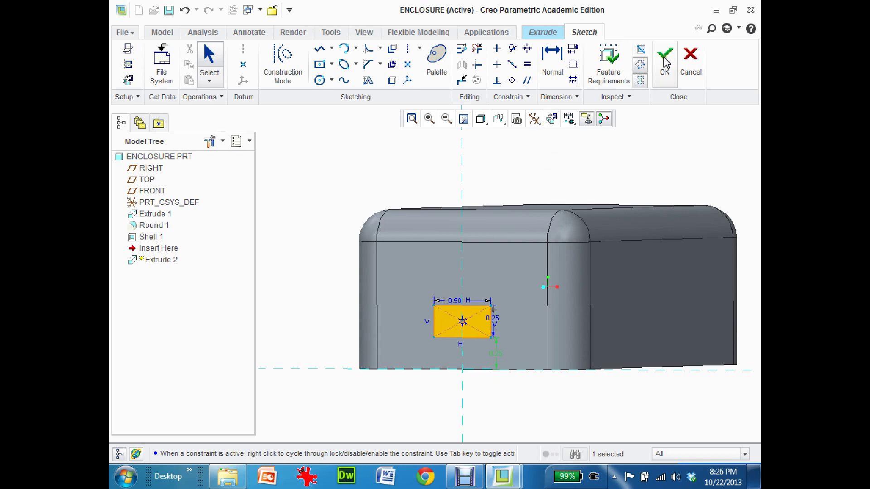
{"action": "left_click", "coordinate": [664, 60]}
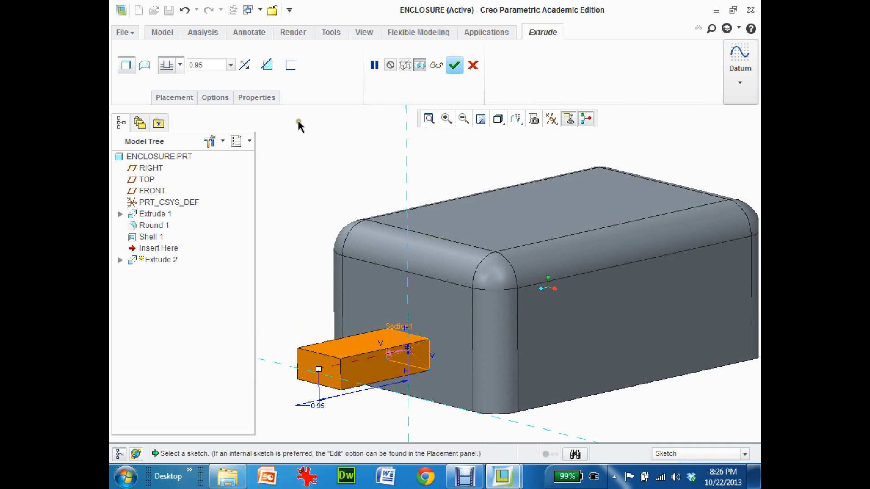
{"action": "mouse_move", "coordinate": [243, 65]}
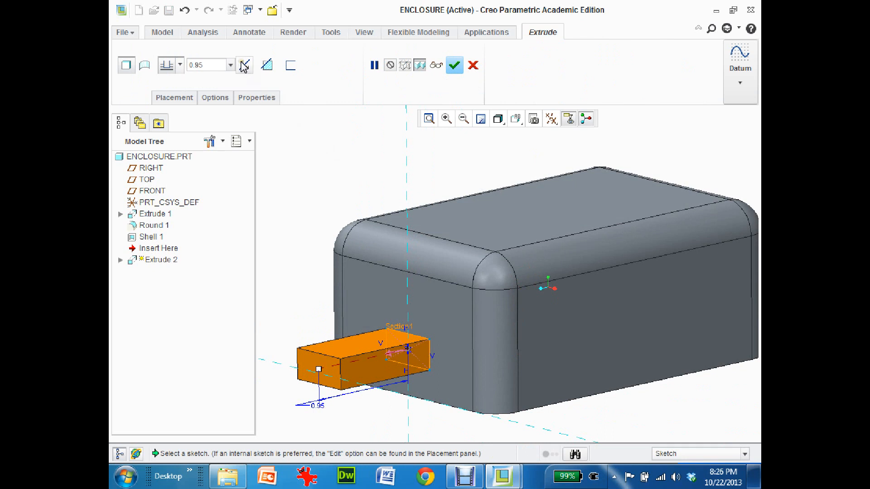
{"action": "mouse_move", "coordinate": [243, 65]}
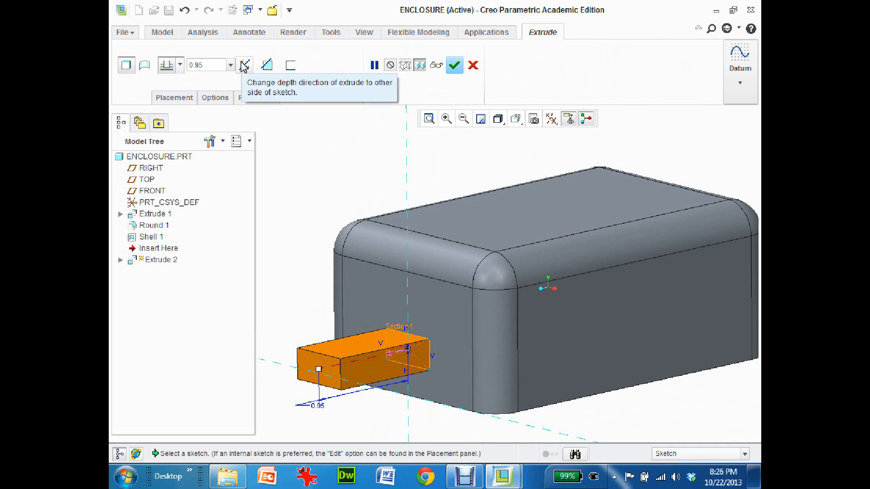
{"action": "mouse_move", "coordinate": [268, 65]}
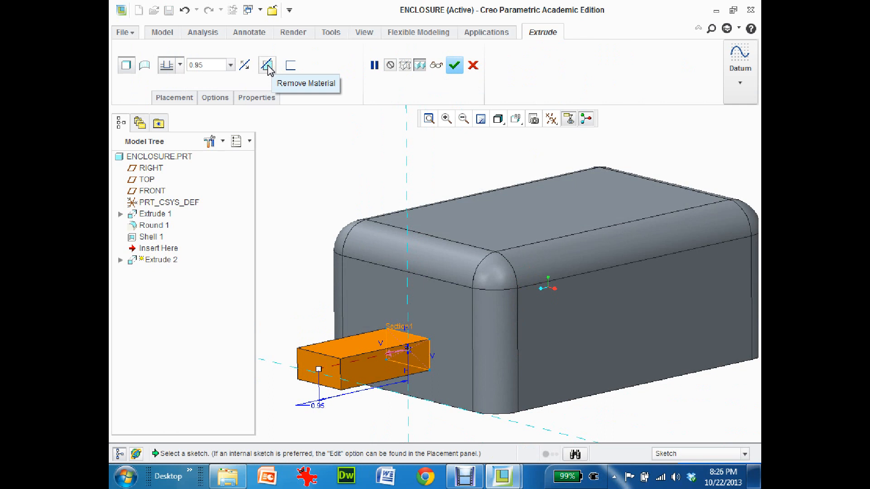
Step: Make Extrude 2 remove material so the slot cuts through the wall
{"action": "left_click", "coordinate": [266, 65]}
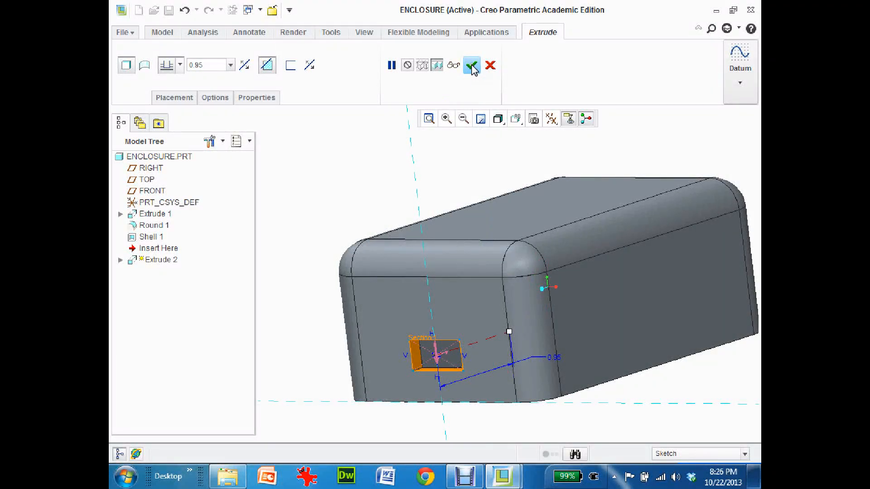
{"action": "left_click", "coordinate": [471, 66]}
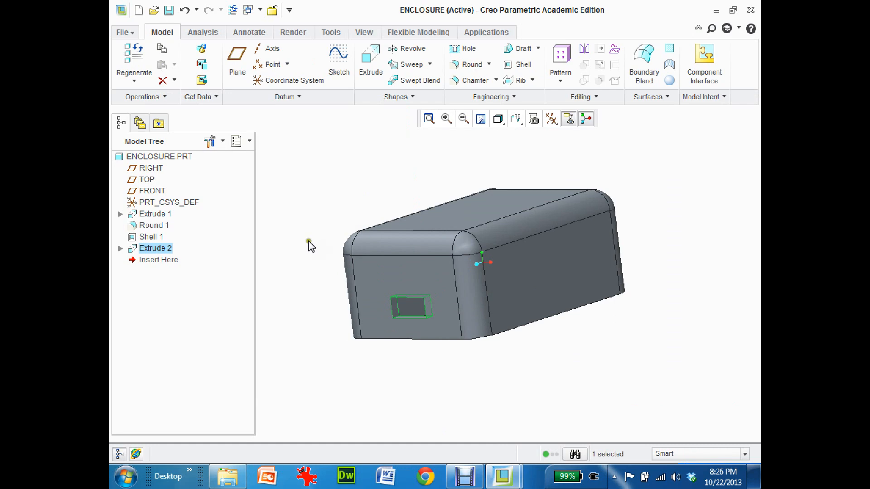